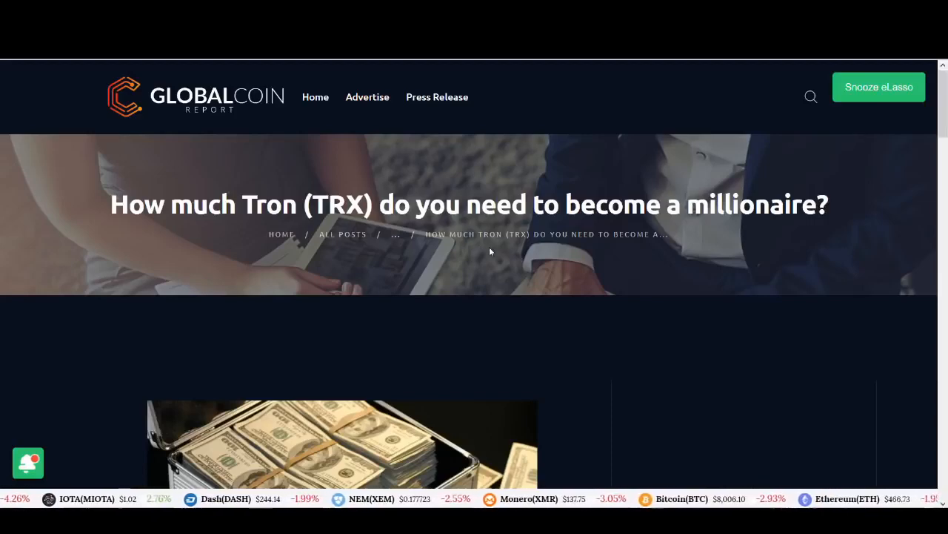
Step: Scroll through the Tron millionaire article down to its closing disclaimer
scroll("down", 3)
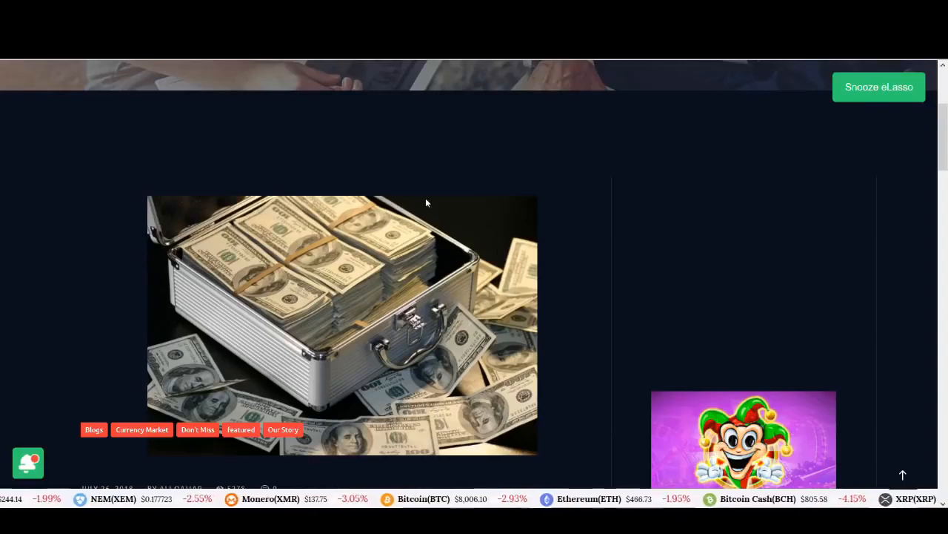
scroll("down", 3)
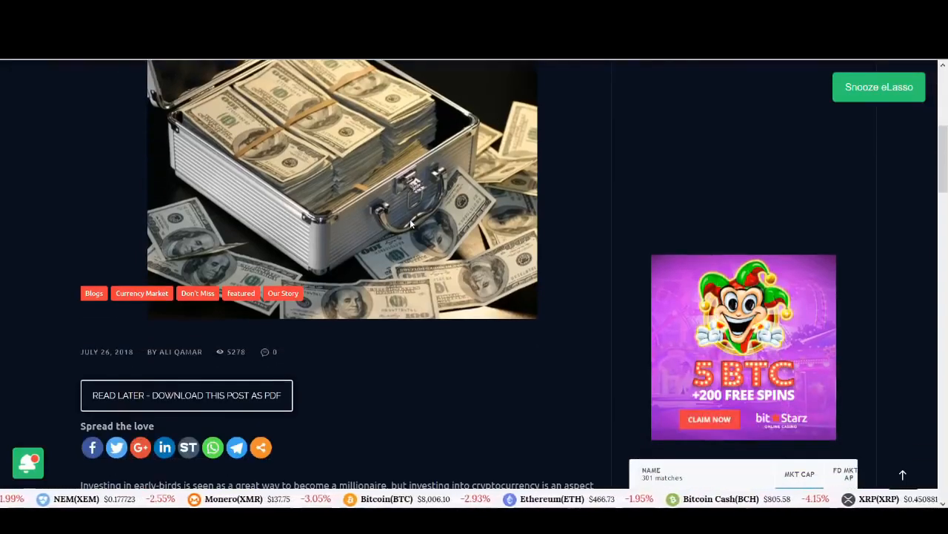
scroll("down", 3)
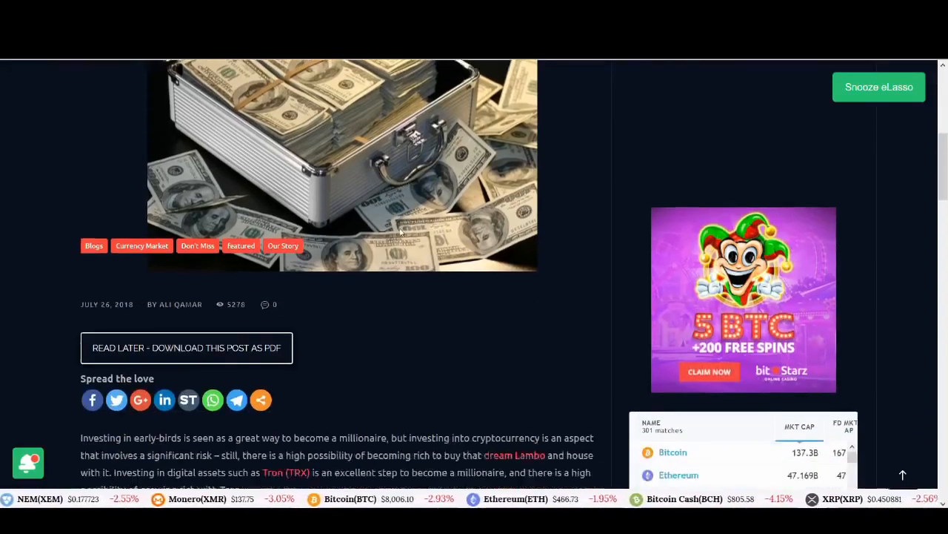
scroll("down", 3)
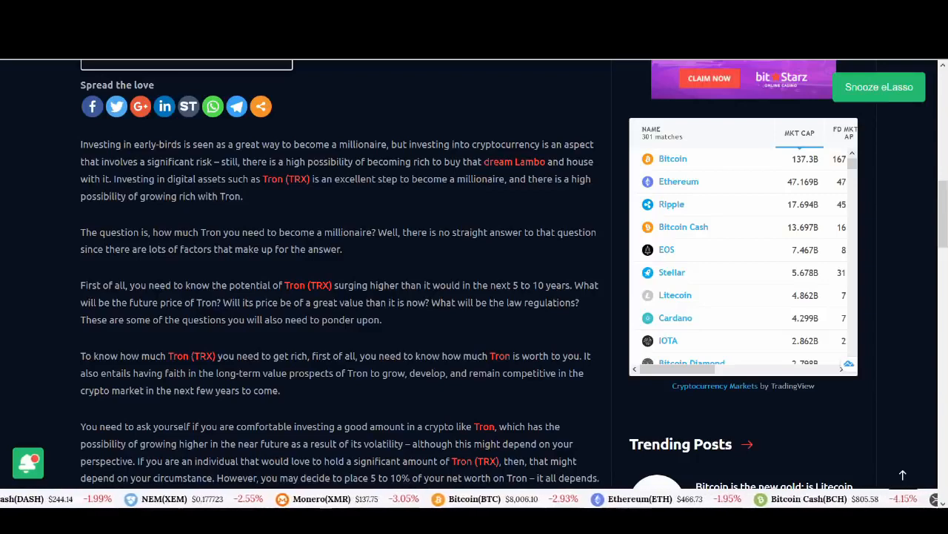
scroll("down", 3)
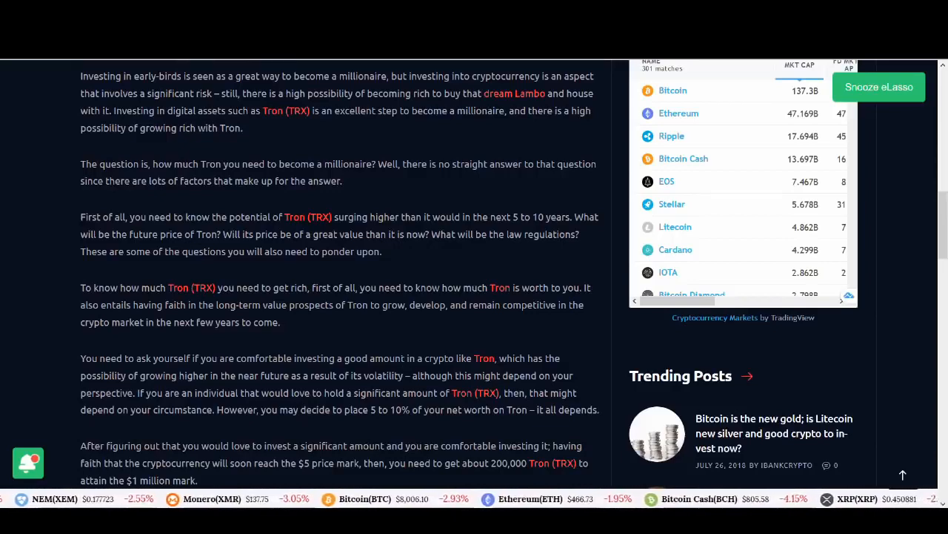
scroll("down", 3)
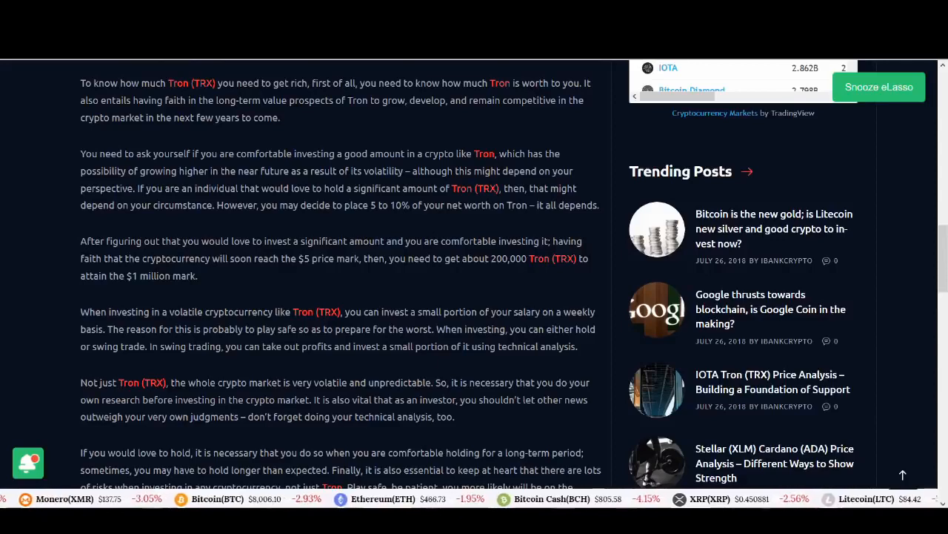
scroll("down", 3)
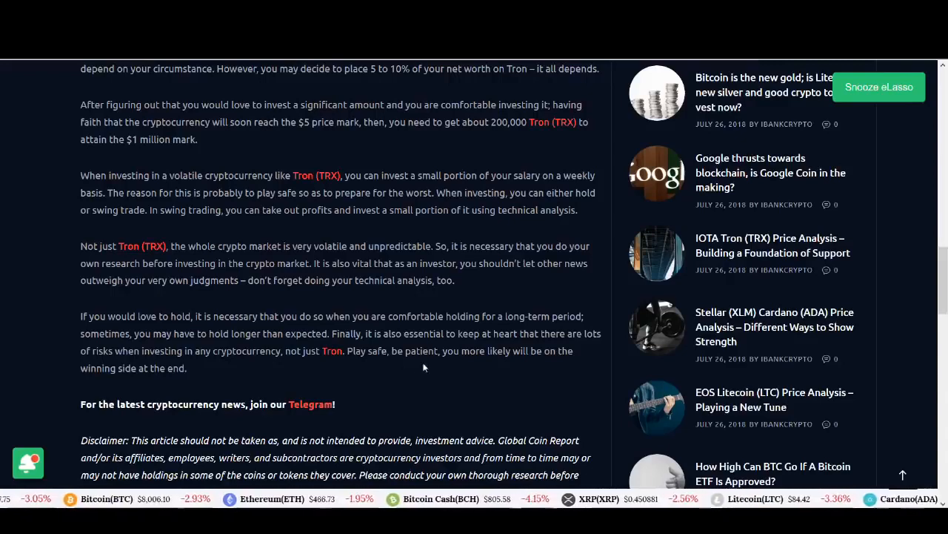
scroll("up", 3)
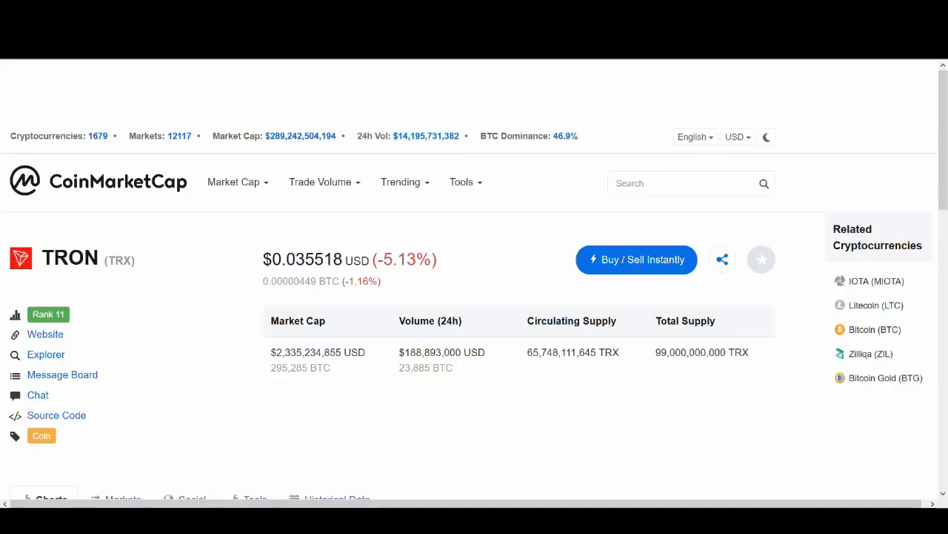
mouse_move(302, 240)
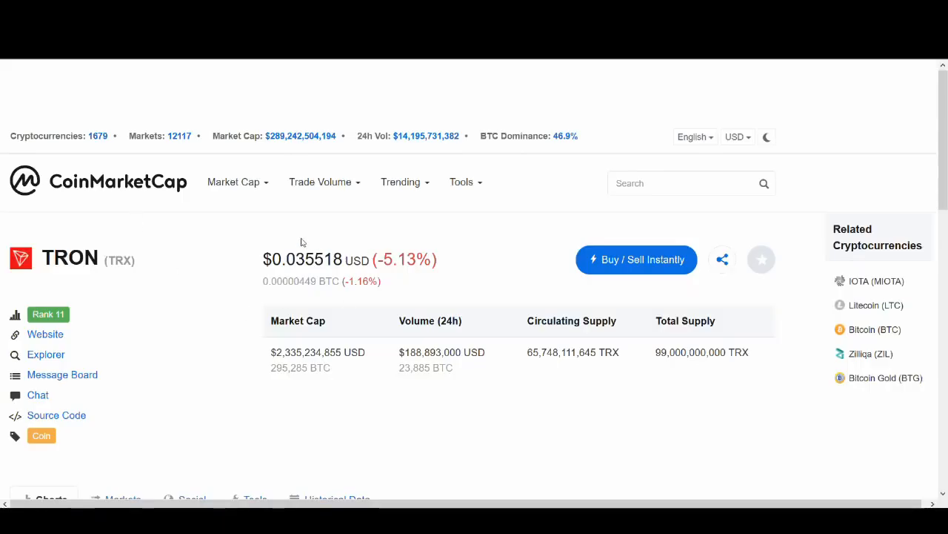
mouse_move(295, 274)
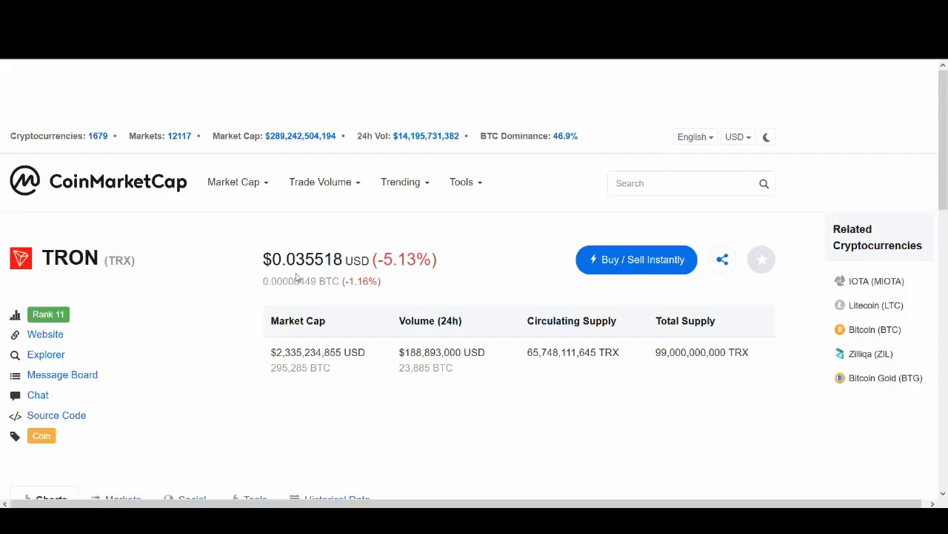
Step: Scroll down through the TRON price history charts on CoinMarketCap
scroll("down", 3)
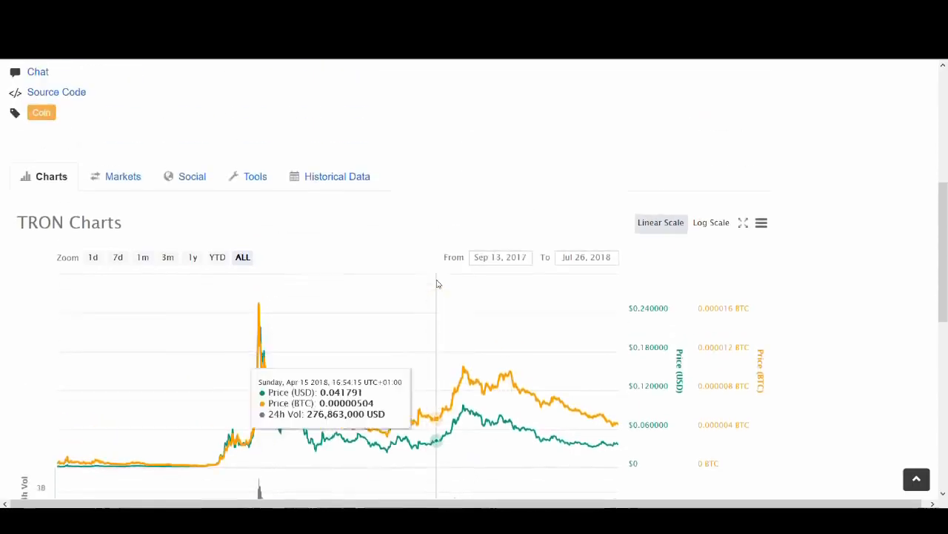
scroll("down", 3)
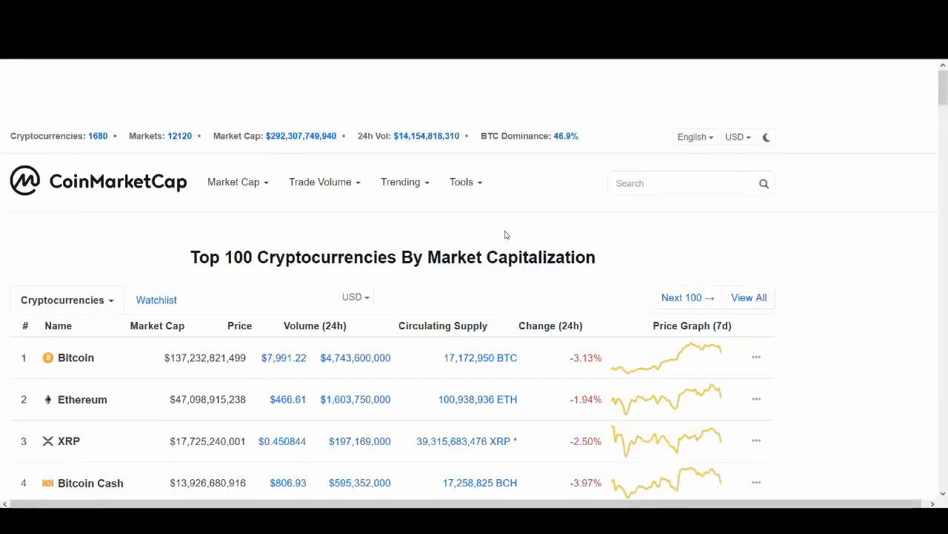
Step: Scroll down the Top 100 cryptocurrencies list to look over the rankings
scroll("down", 3)
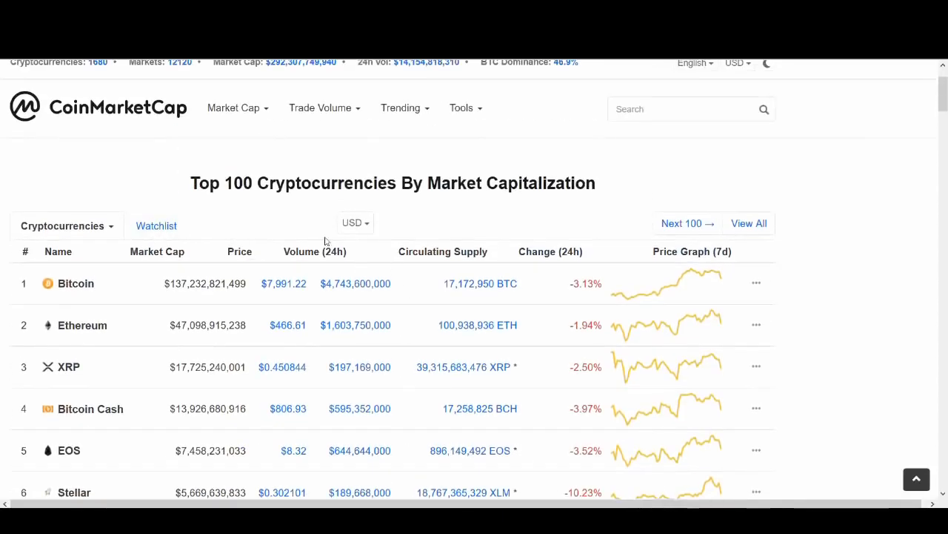
scroll("down", 3)
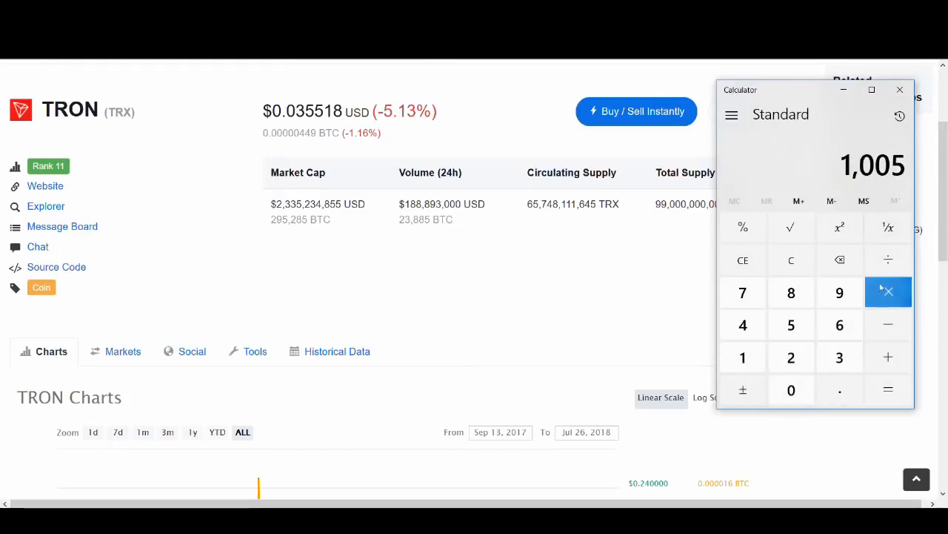
Step: Clear the calculator and divide the $5 target price by the current TRX price, giving 142.857
left_click(791, 260)
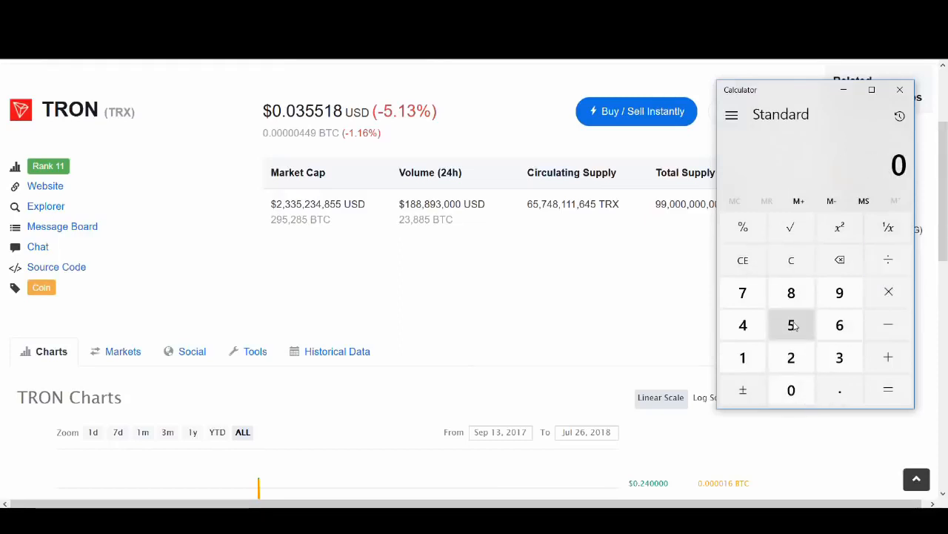
left_click(791, 325)
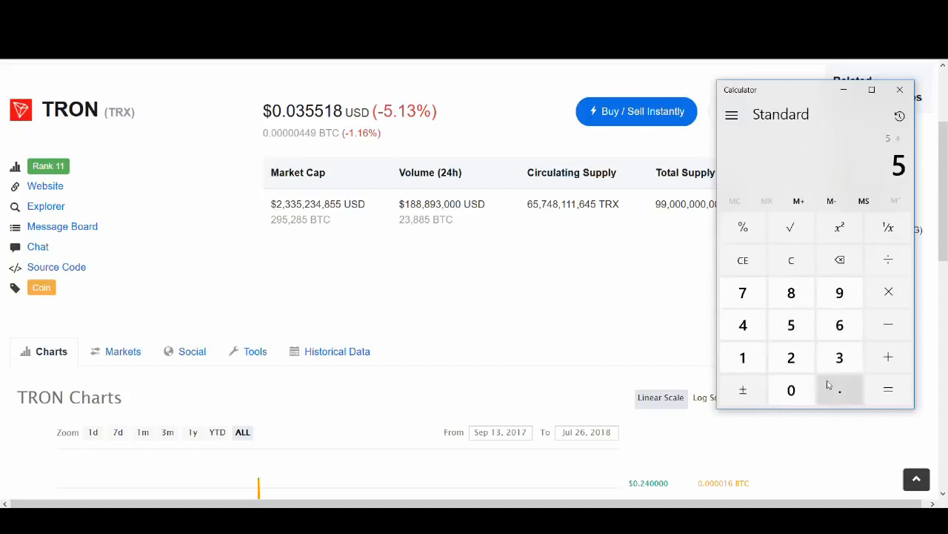
left_click(839, 356)
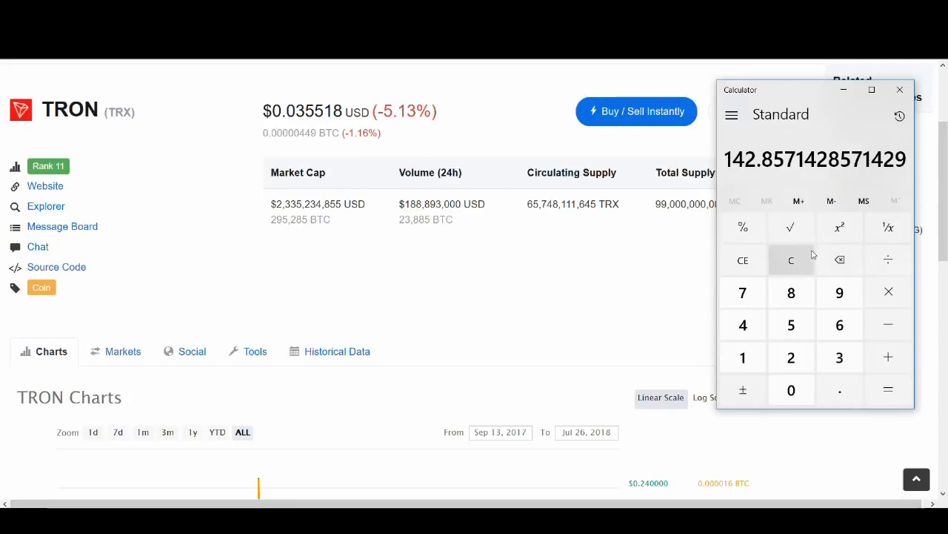
mouse_move(732, 217)
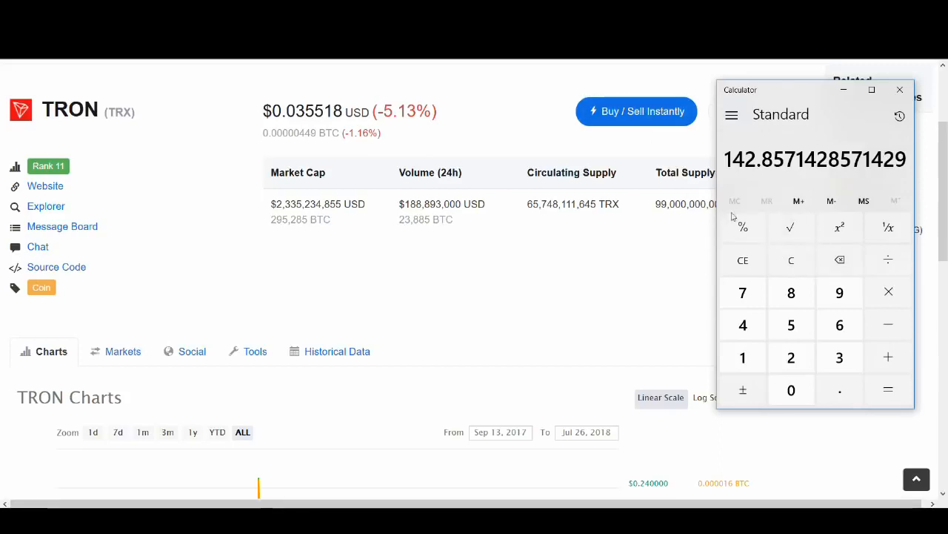
mouse_move(664, 199)
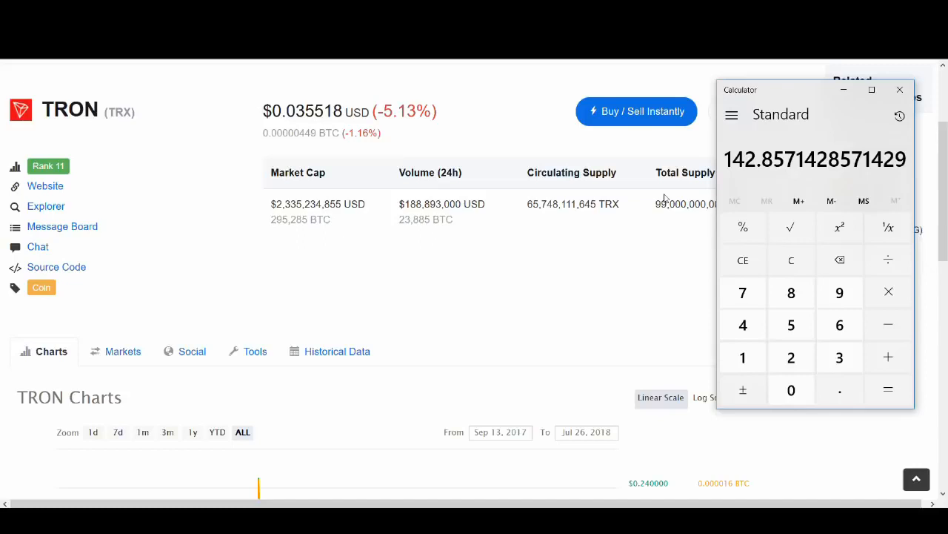
mouse_move(648, 193)
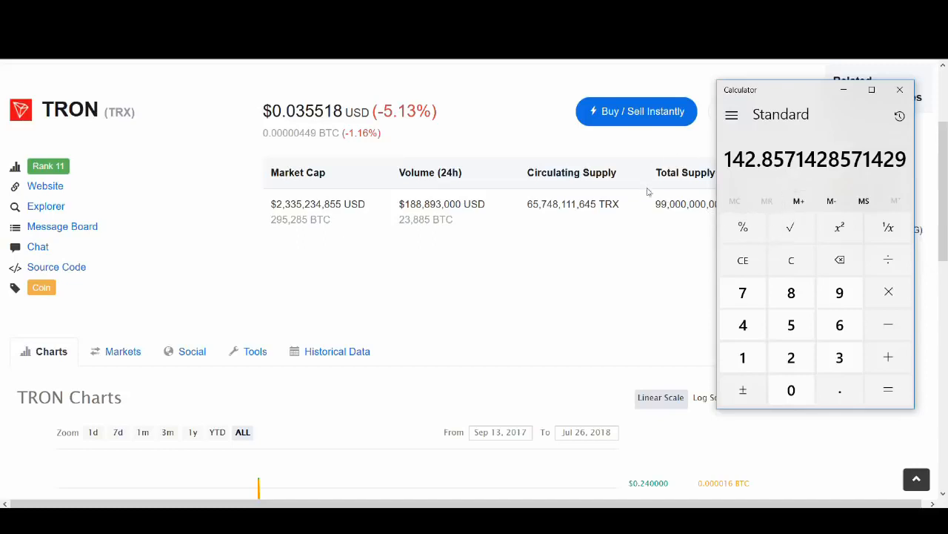
mouse_move(590, 225)
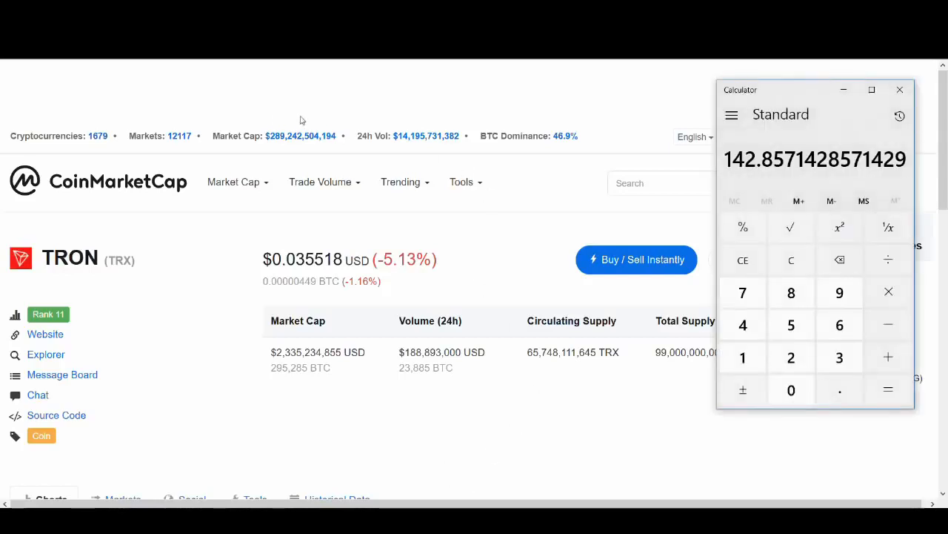
mouse_move(272, 147)
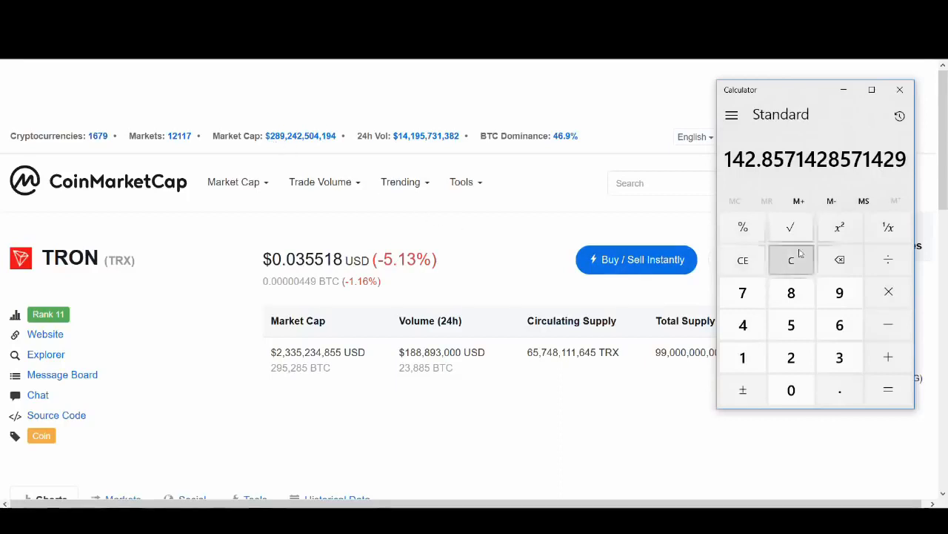
mouse_move(647, 243)
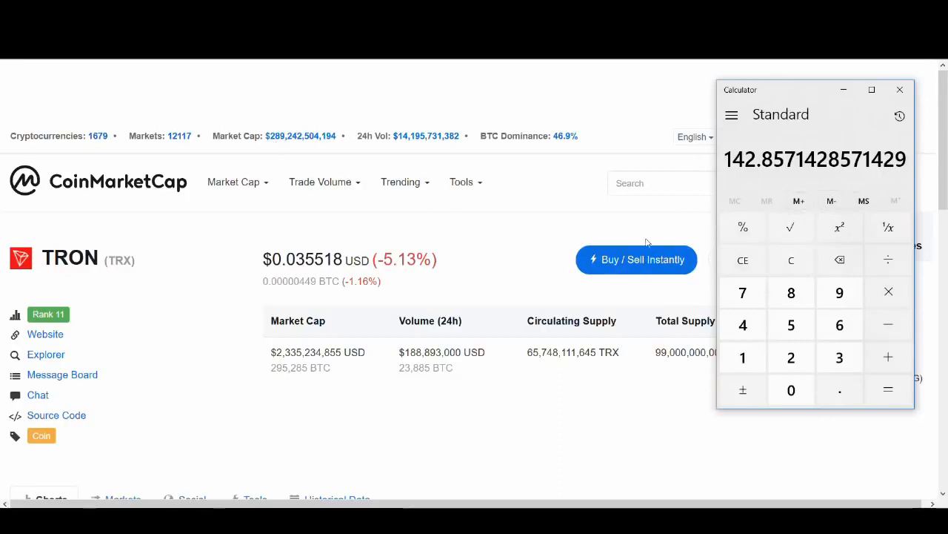
mouse_move(838, 292)
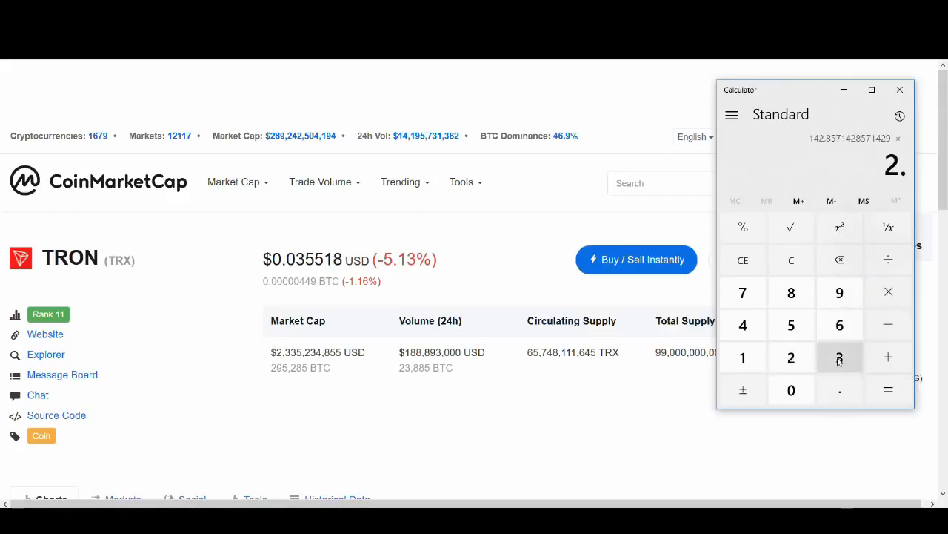
Step: Add a number to the 142.857 result so the calculator shows 332.8571428571429
left_click(887, 388)
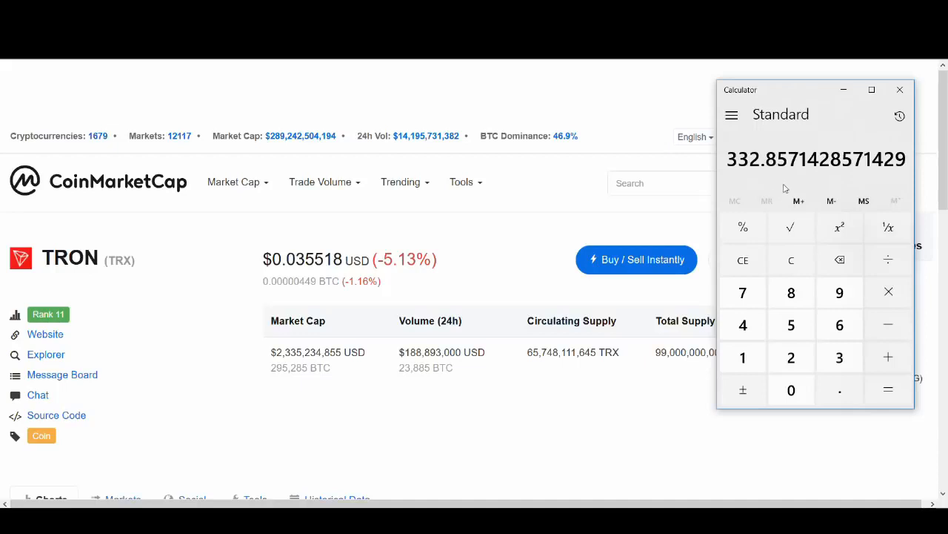
mouse_move(617, 145)
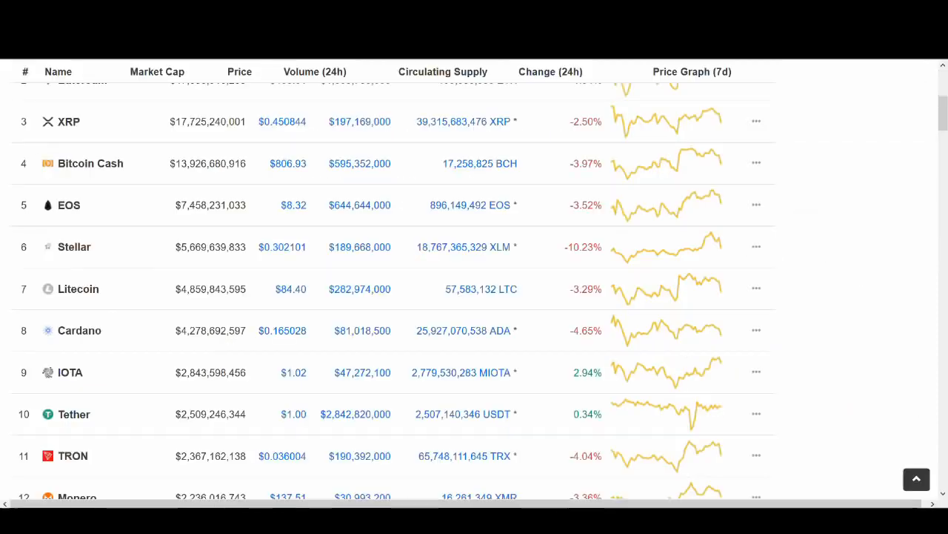
Step: Scroll the Top 100 list to find TRON ranked 11th by market cap
scroll("up", 3)
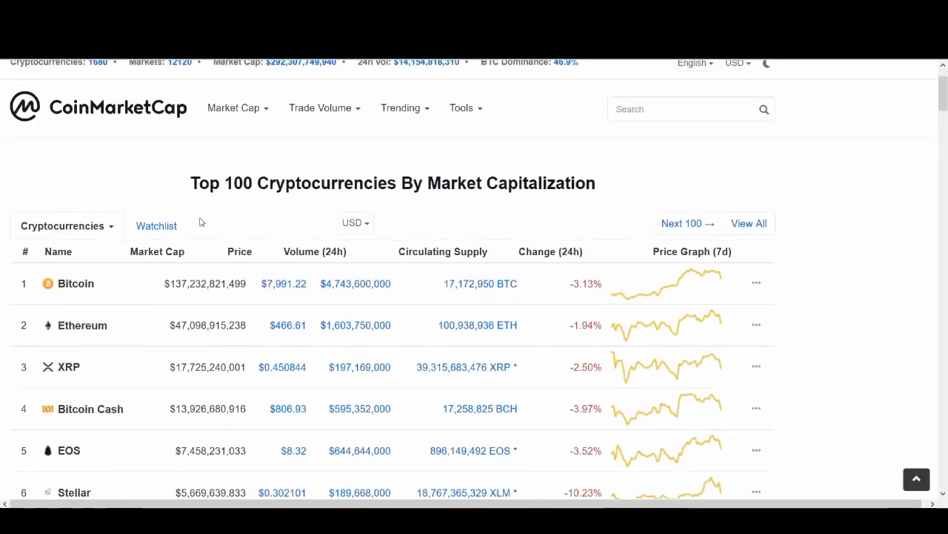
scroll("up", 3)
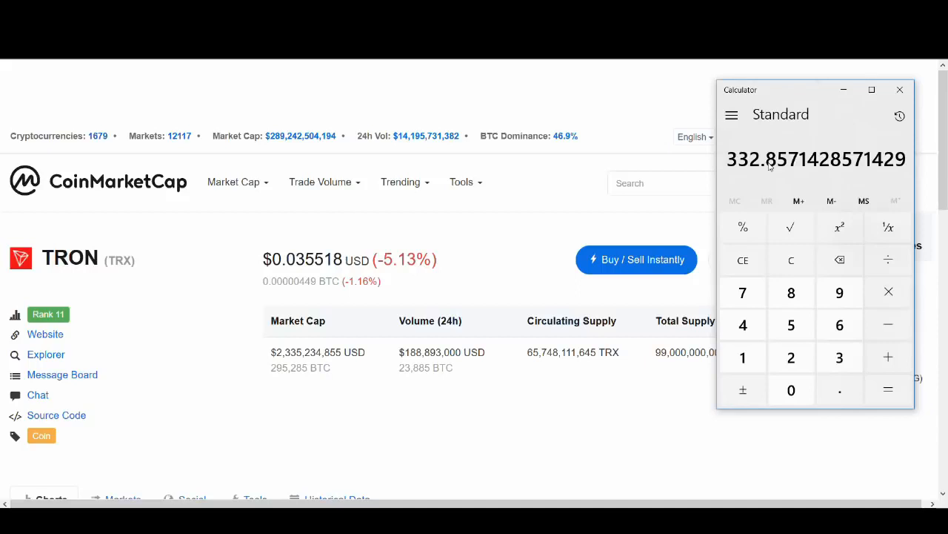
mouse_move(623, 83)
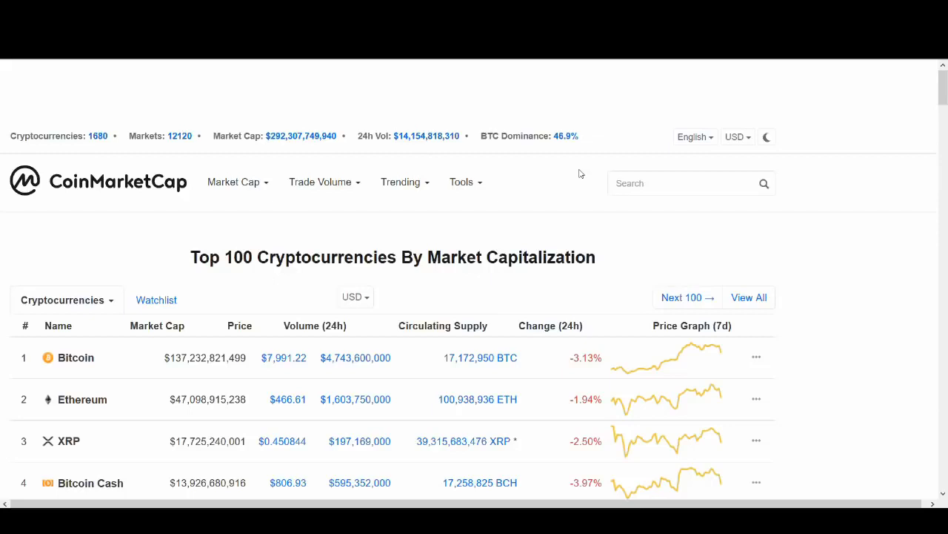
scroll("down", 3)
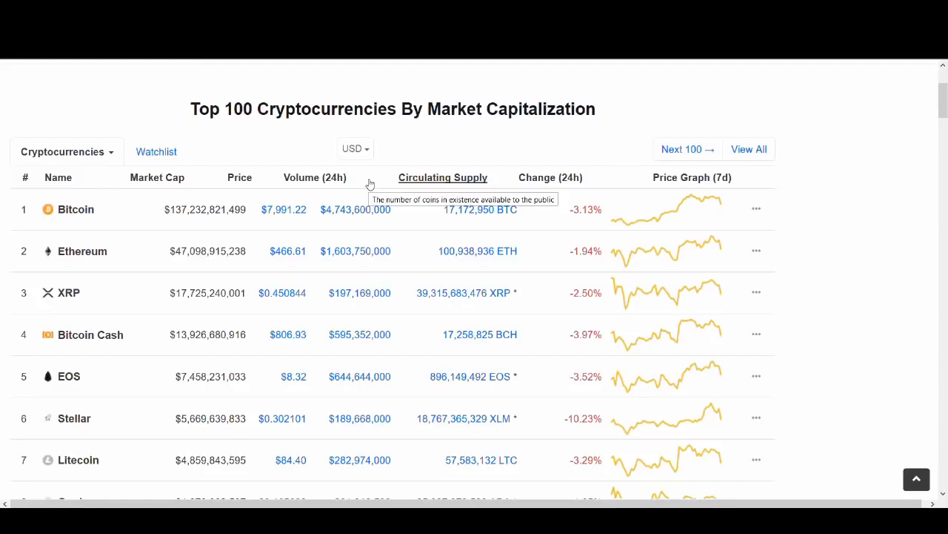
scroll("down", 3)
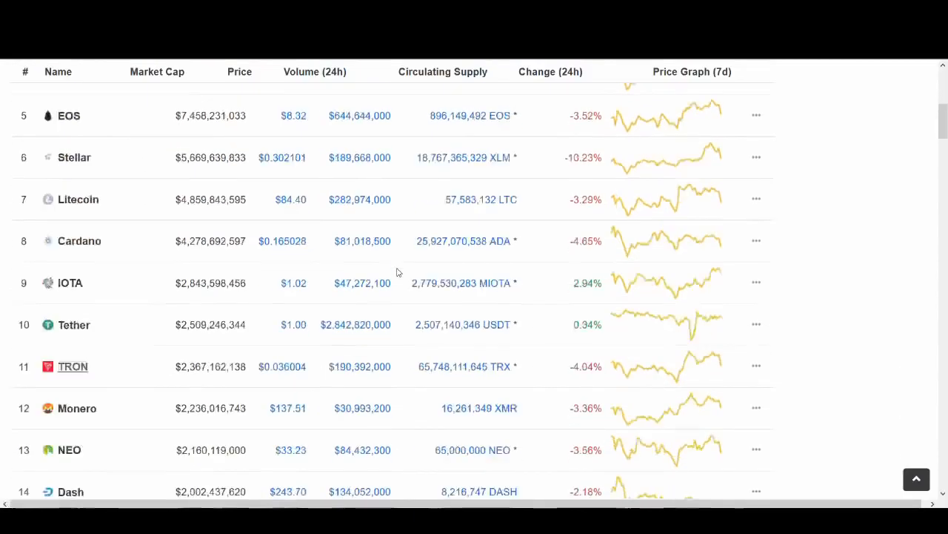
scroll("down", 3)
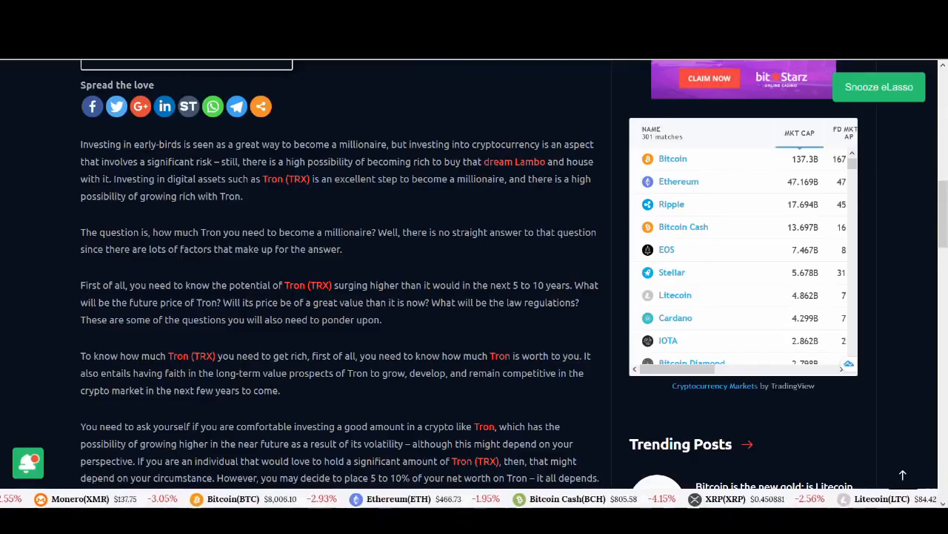
Step: Scroll up and down through the opening paragraphs of the Tron millionaire article
scroll("down", 3)
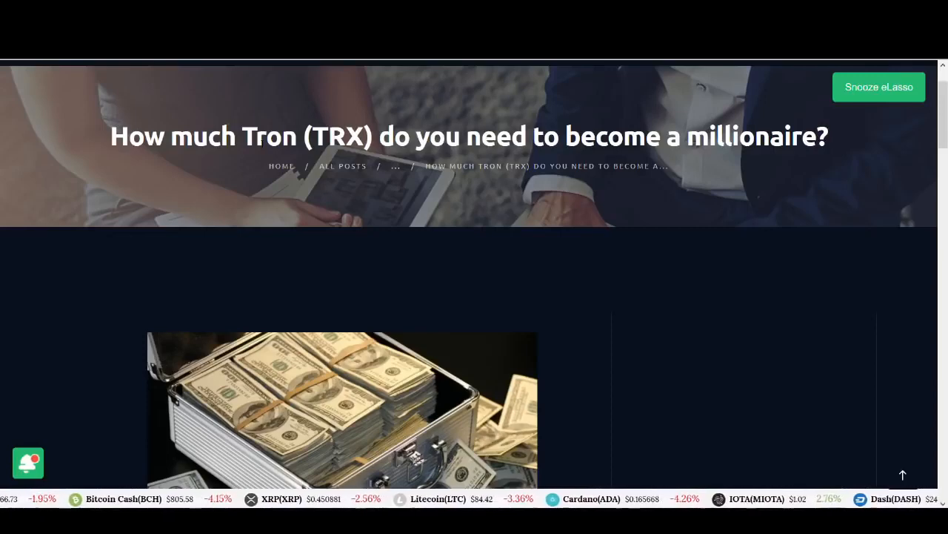
scroll("down", 3)
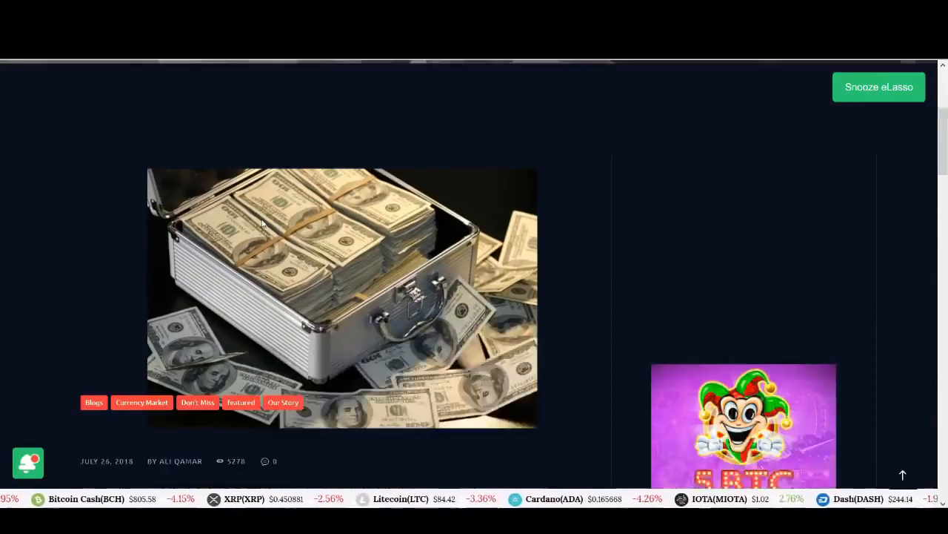
scroll("down", 3)
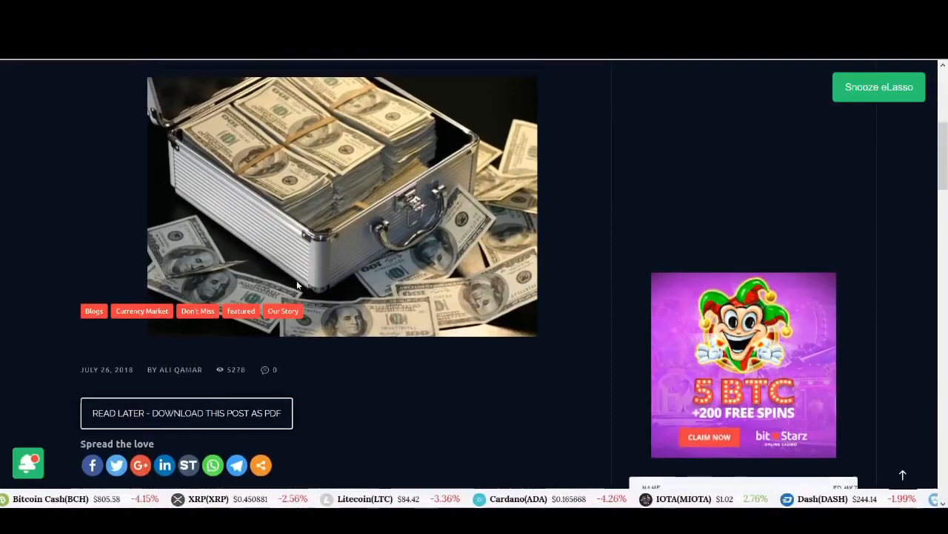
scroll("up", 3)
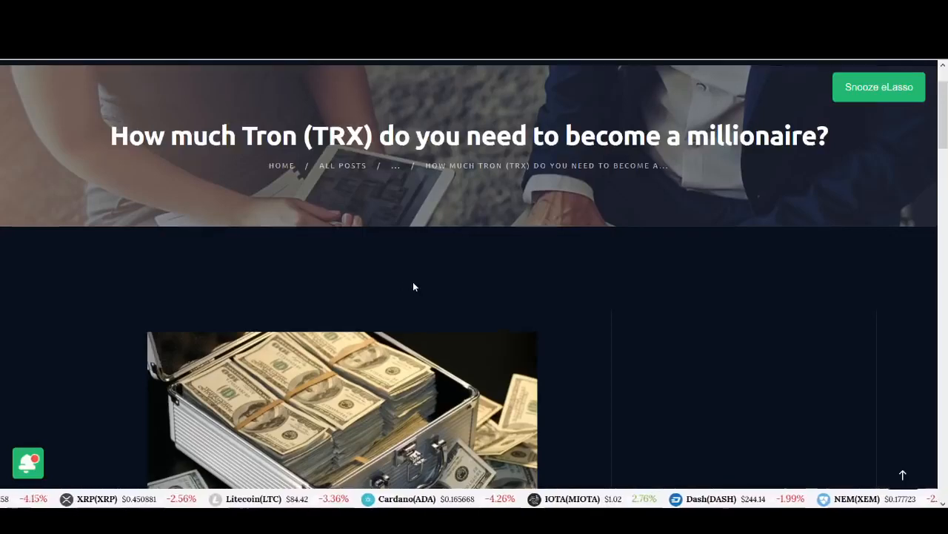
scroll("down", 3)
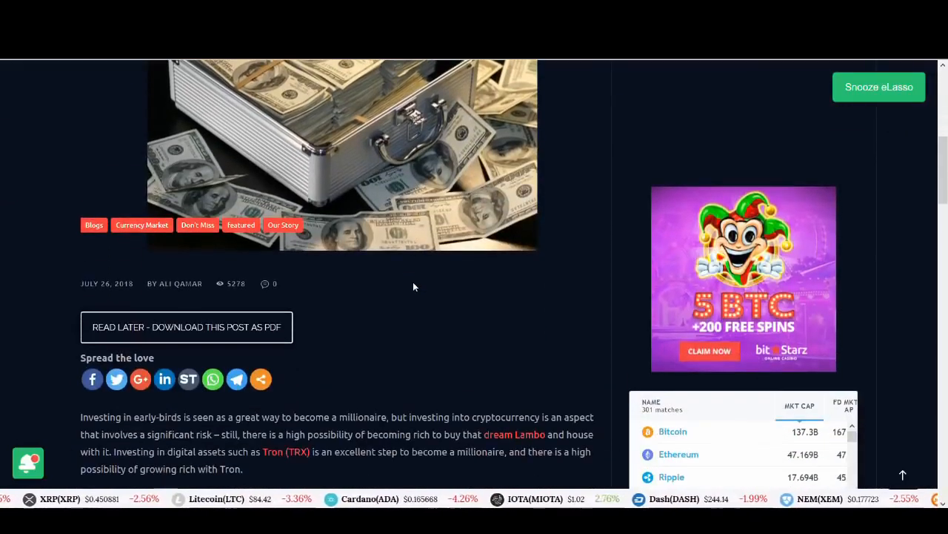